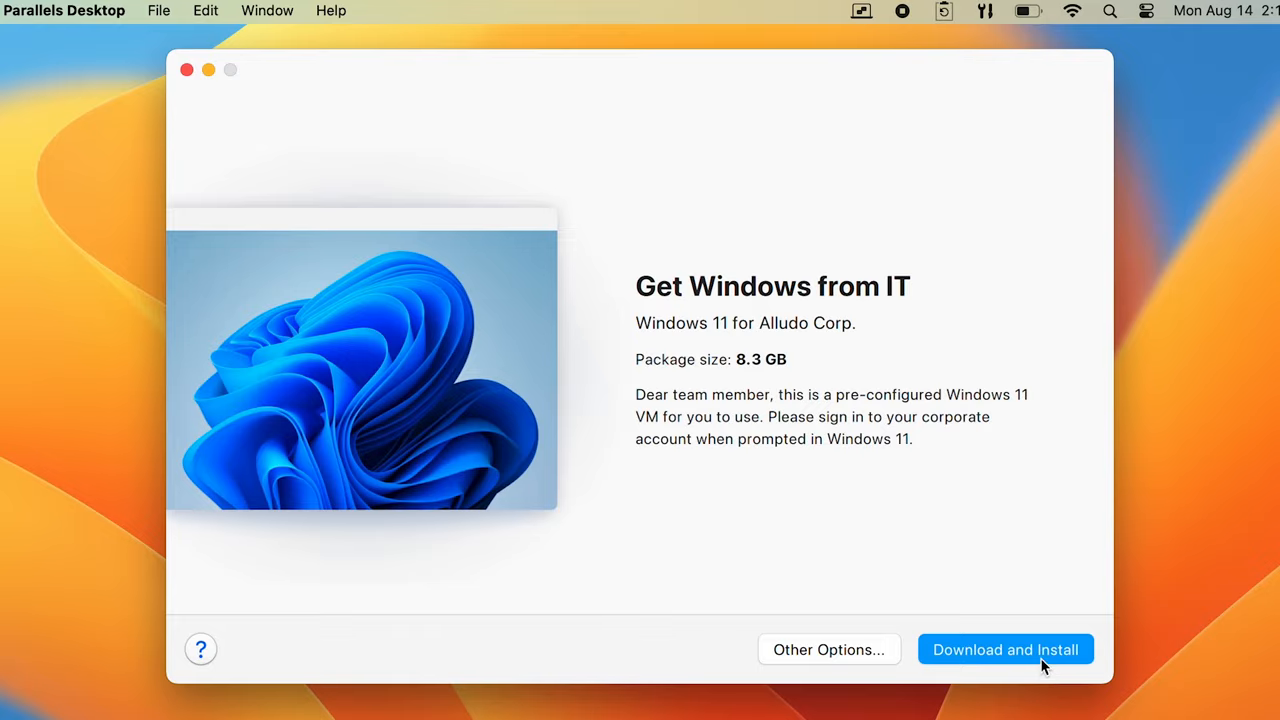
# Step: Paste the SHA-256 checksum into the Windows 11 profile's Checksum field and save it
pyautogui.click(1005, 649)
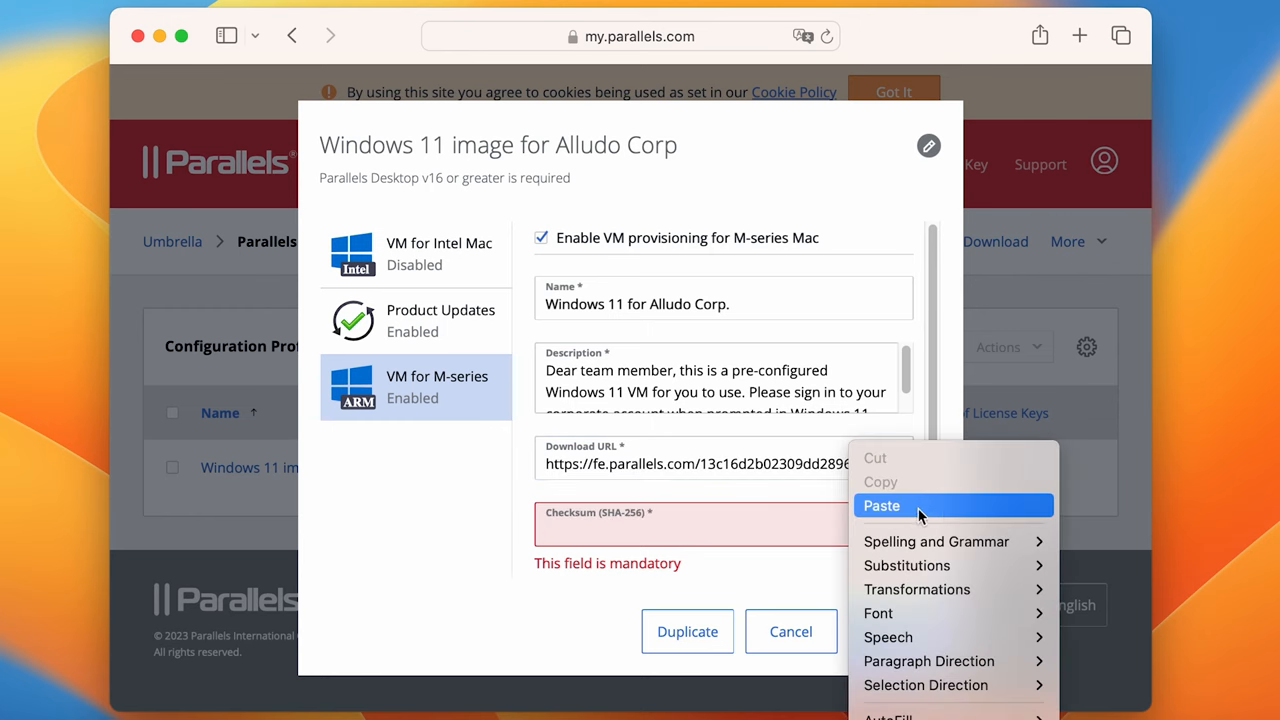
pyautogui.click(881, 505)
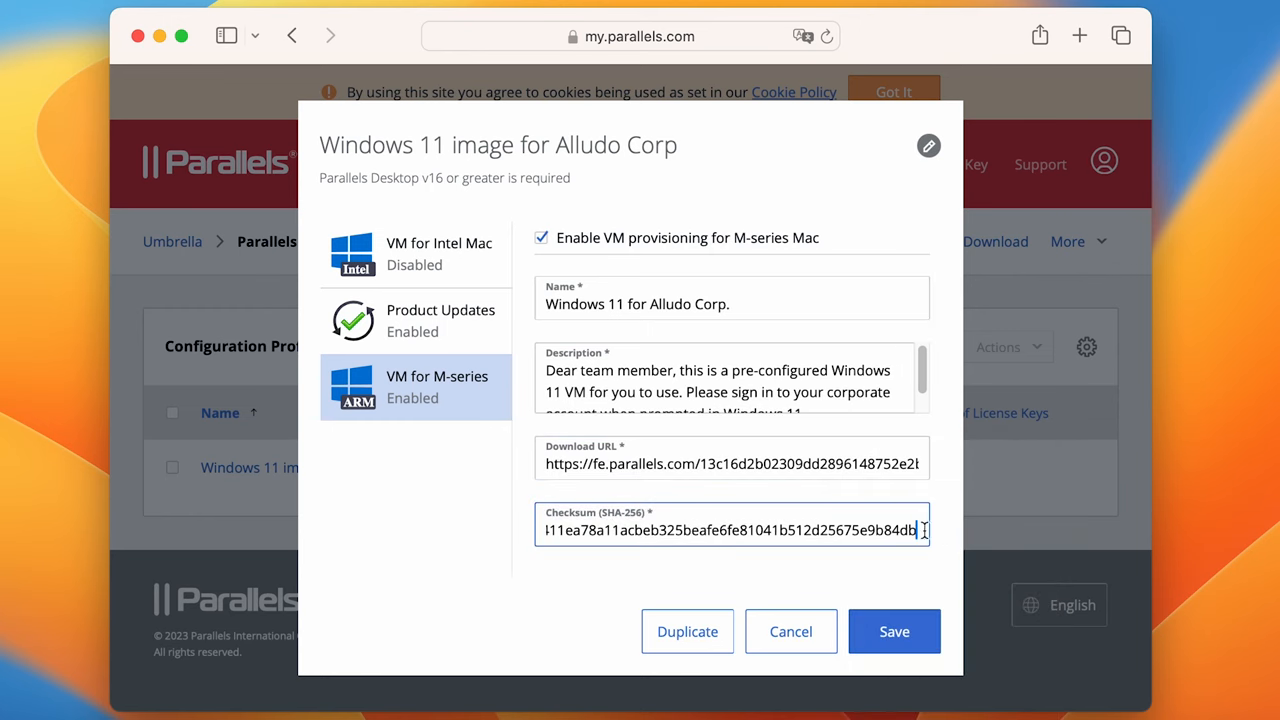
pyautogui.click(893, 631)
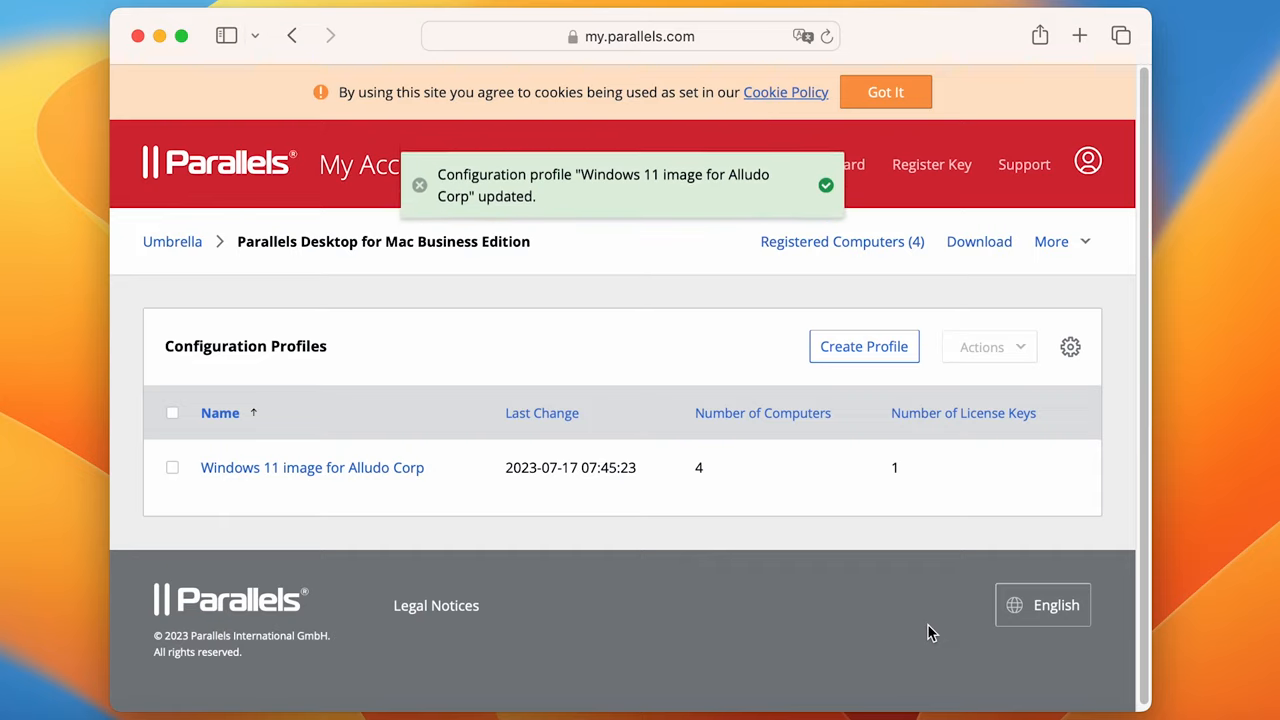